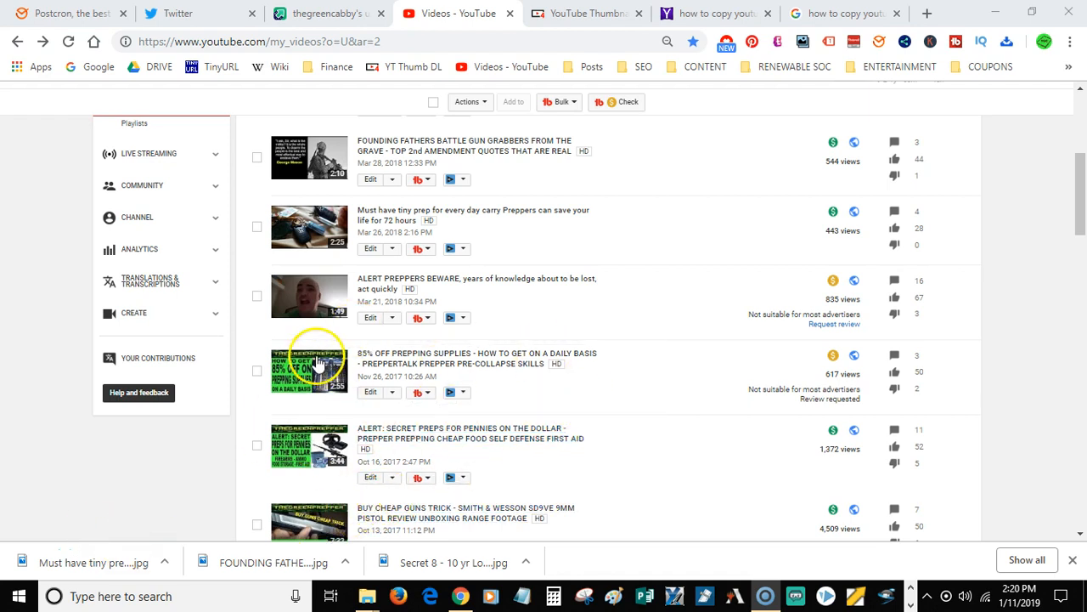
{"action": "mouse_move", "coordinate": [309, 370]}
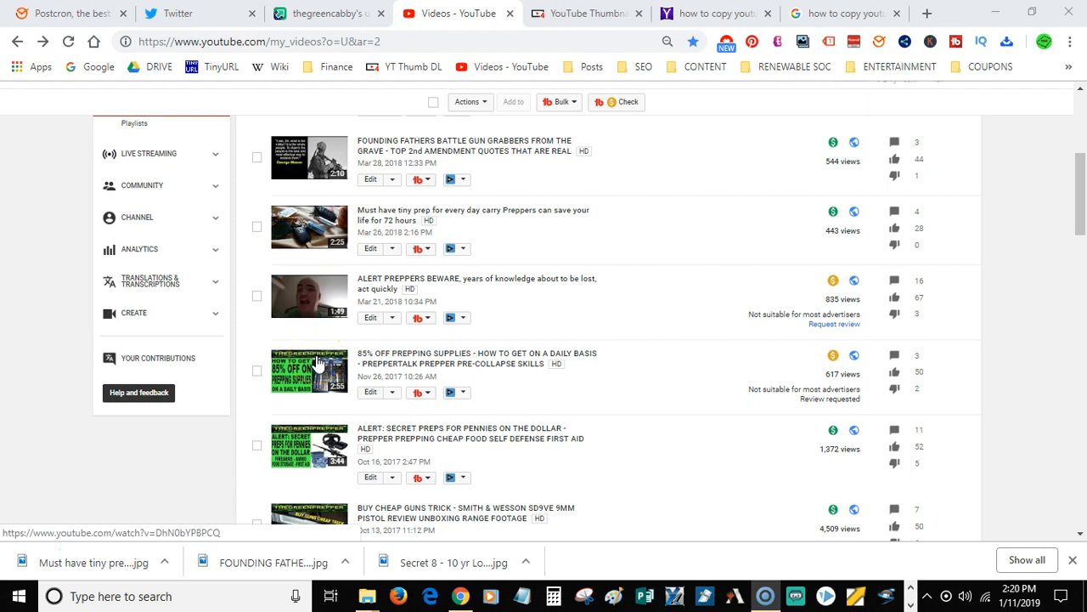
{"action": "mouse_move", "coordinate": [336, 183]}
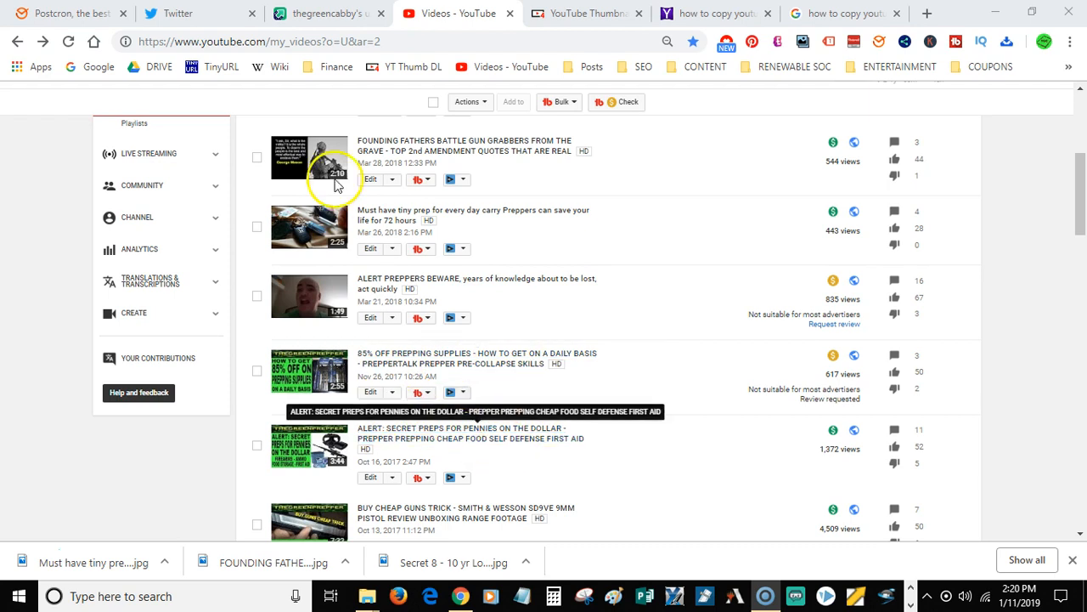
{"action": "mouse_move", "coordinate": [292, 180]}
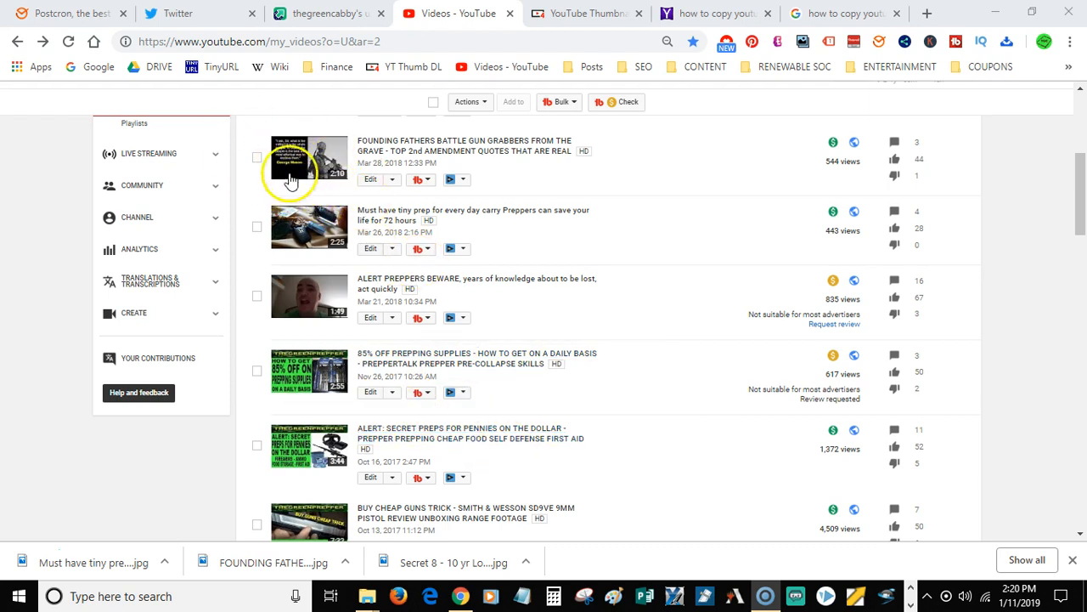
Copy the link address of the Founding Fathers video on YouTube.
{"action": "right_click", "coordinate": [309, 156]}
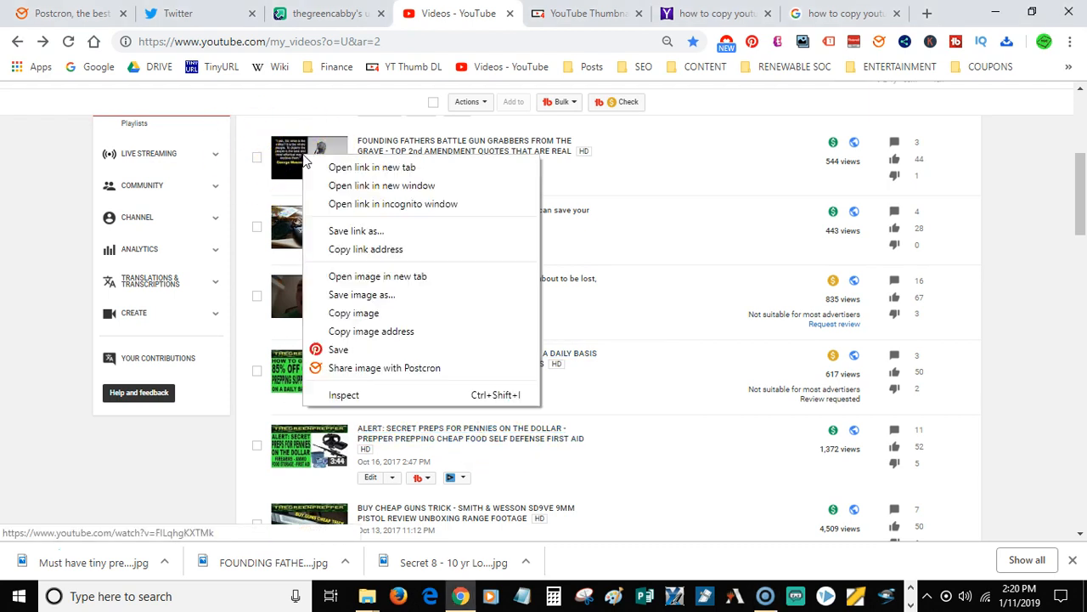
{"action": "mouse_move", "coordinate": [365, 248]}
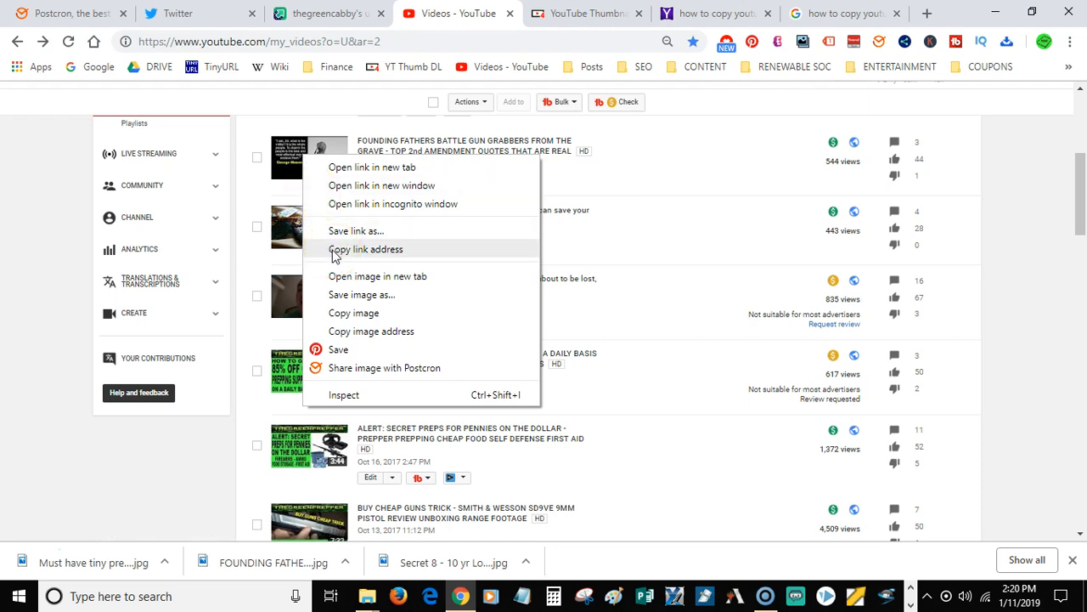
{"action": "left_click", "coordinate": [365, 248]}
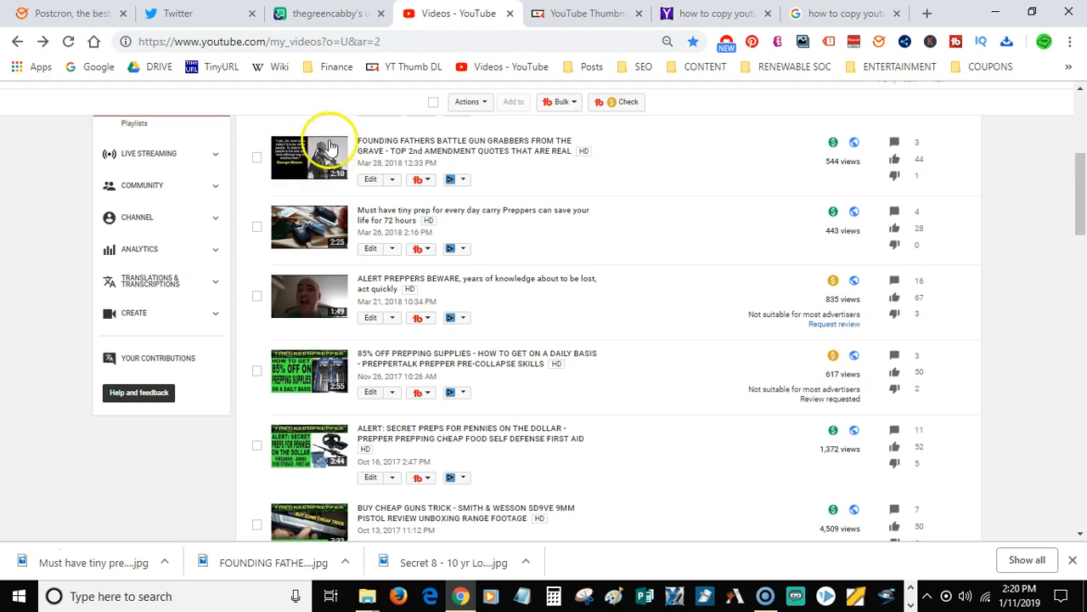
{"action": "mouse_move", "coordinate": [620, 45]}
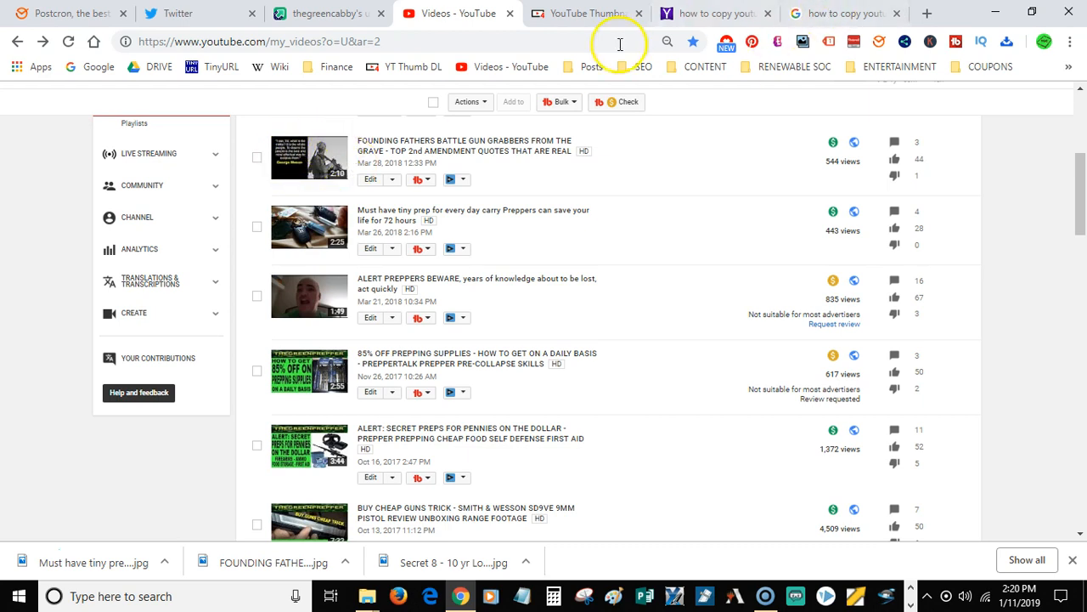
Paste the Founding Fathers link into Thumbnail4all's URL field and submit it.
{"action": "left_click", "coordinate": [584, 13]}
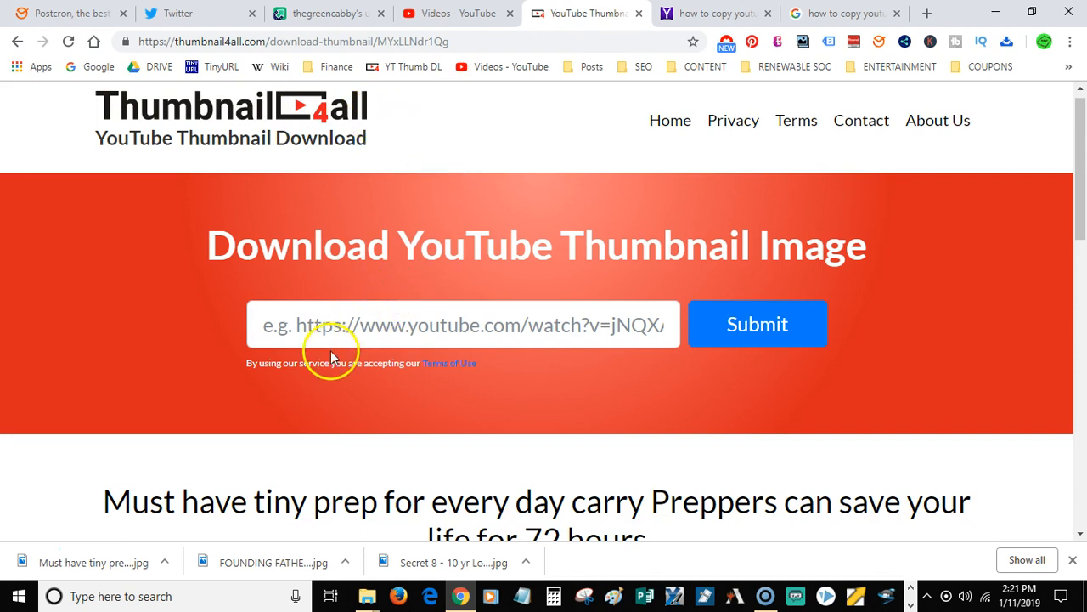
{"action": "right_click", "coordinate": [332, 324]}
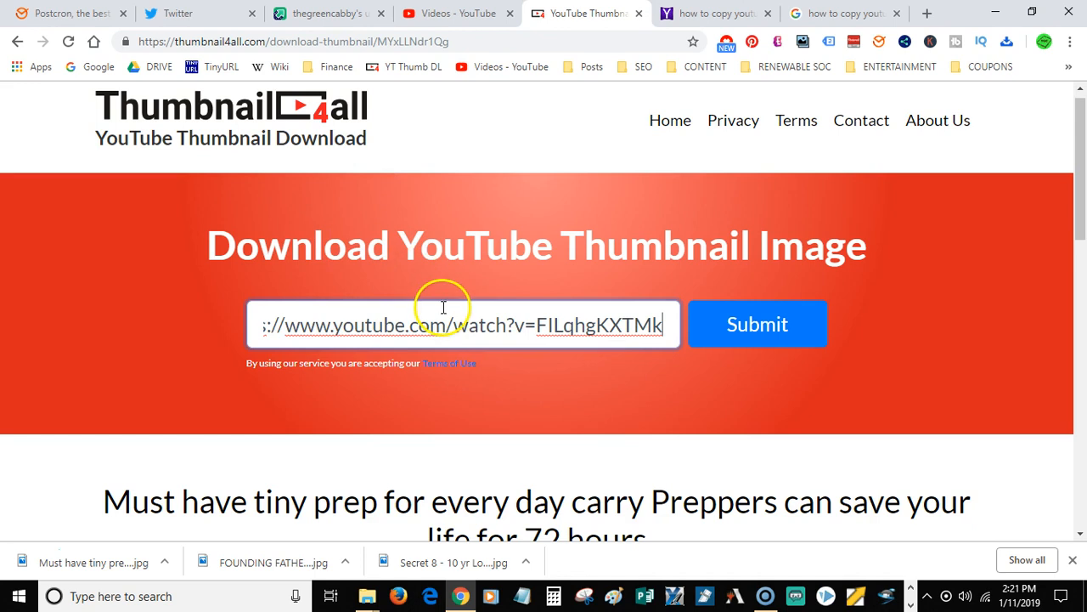
{"action": "left_click", "coordinate": [756, 323]}
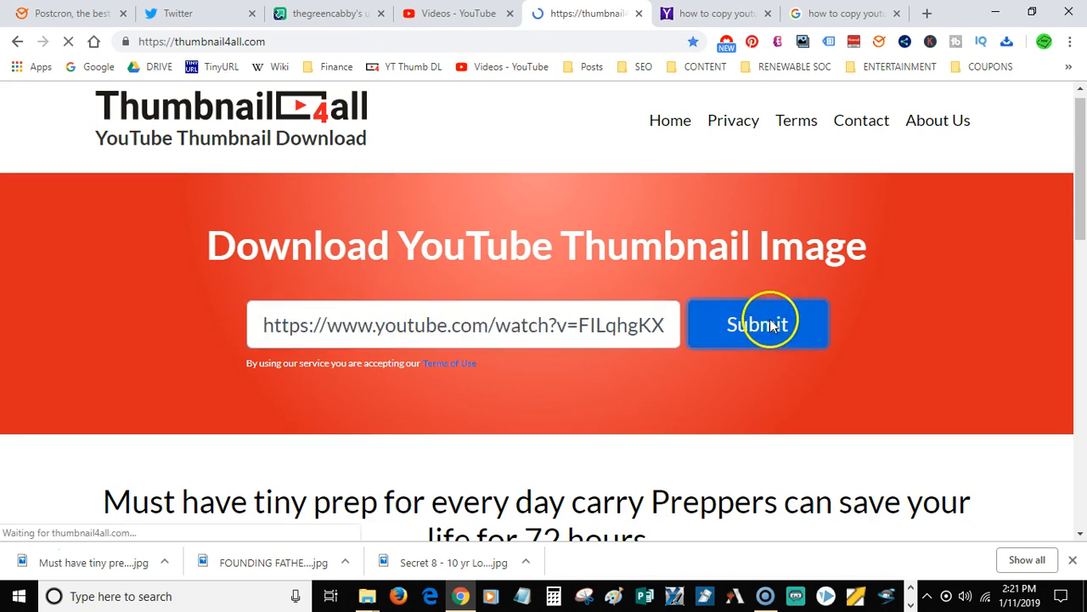
{"action": "left_click", "coordinate": [758, 323]}
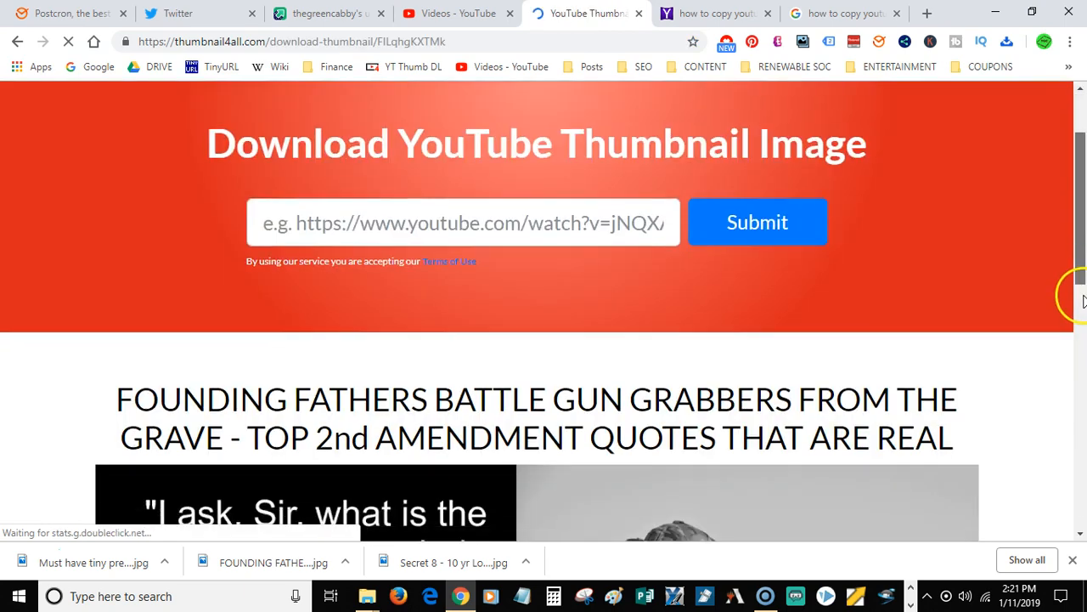
Download the Founding Fathers thumbnail at High (1280x720) resolution.
{"action": "scroll", "scroll_direction": "down", "scroll_amount": 3}
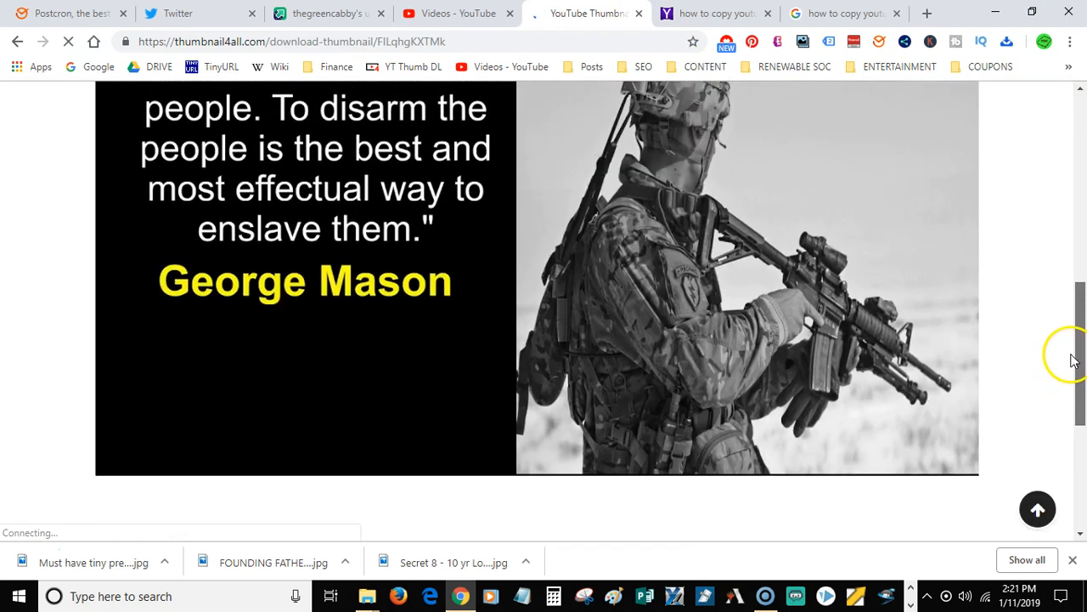
{"action": "scroll", "scroll_direction": "down", "scroll_amount": 3}
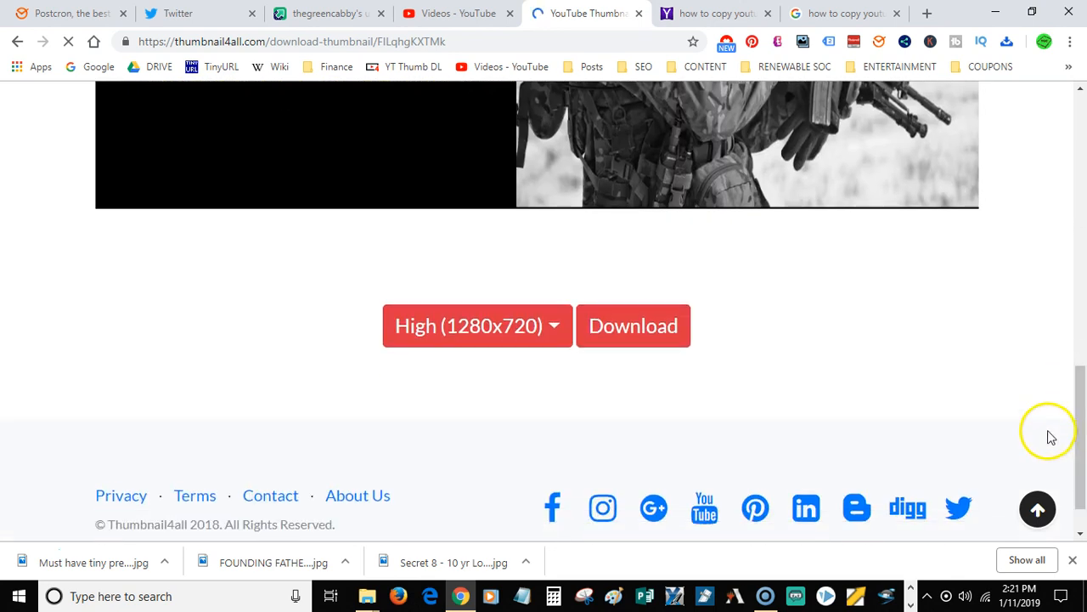
{"action": "mouse_move", "coordinate": [479, 339]}
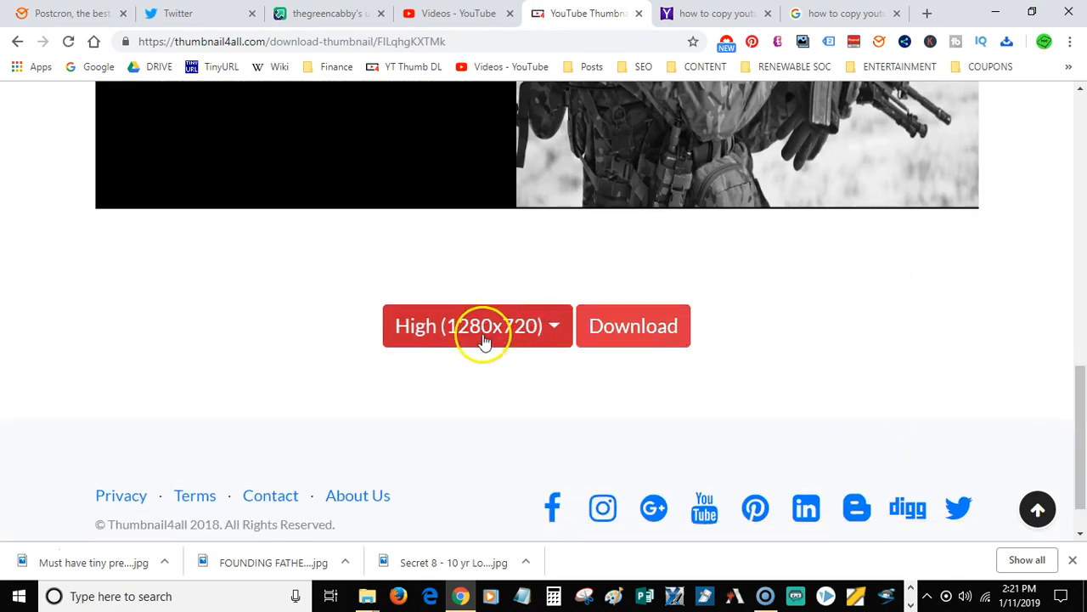
{"action": "left_click", "coordinate": [476, 327]}
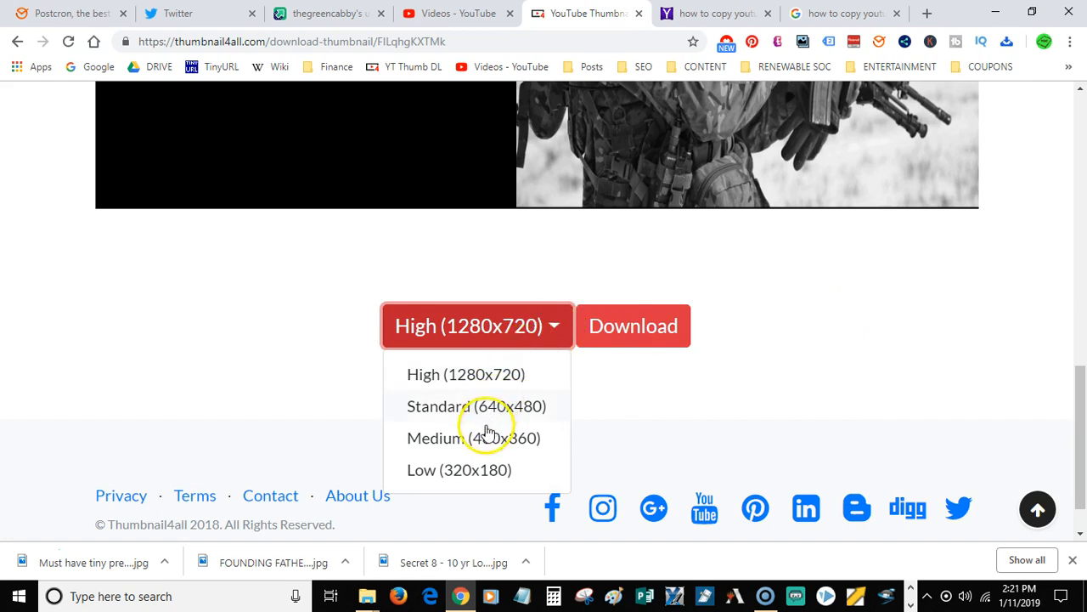
{"action": "mouse_move", "coordinate": [499, 378]}
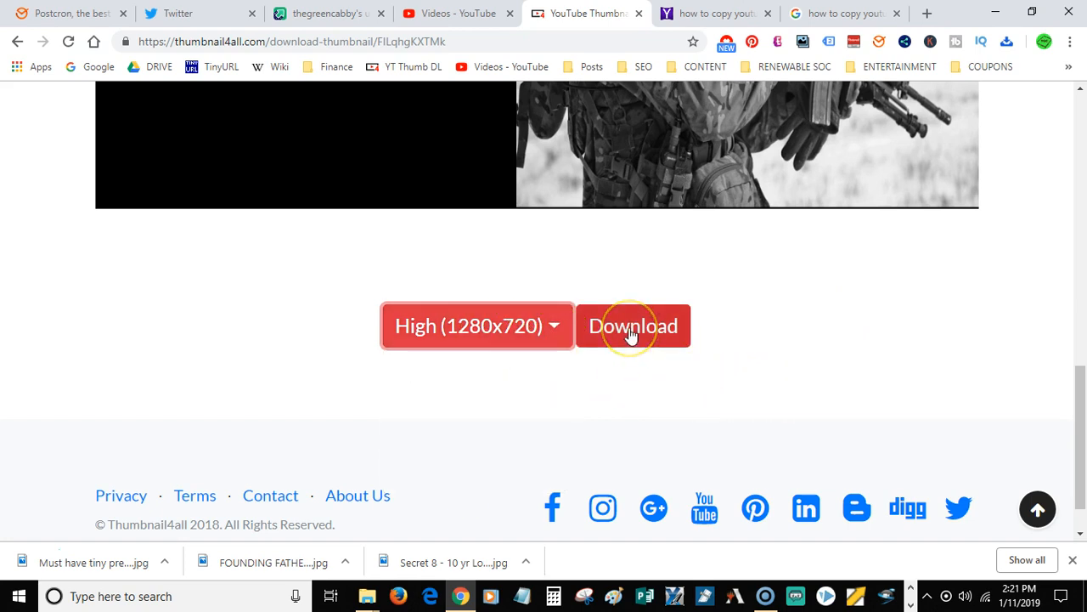
{"action": "left_click", "coordinate": [631, 326]}
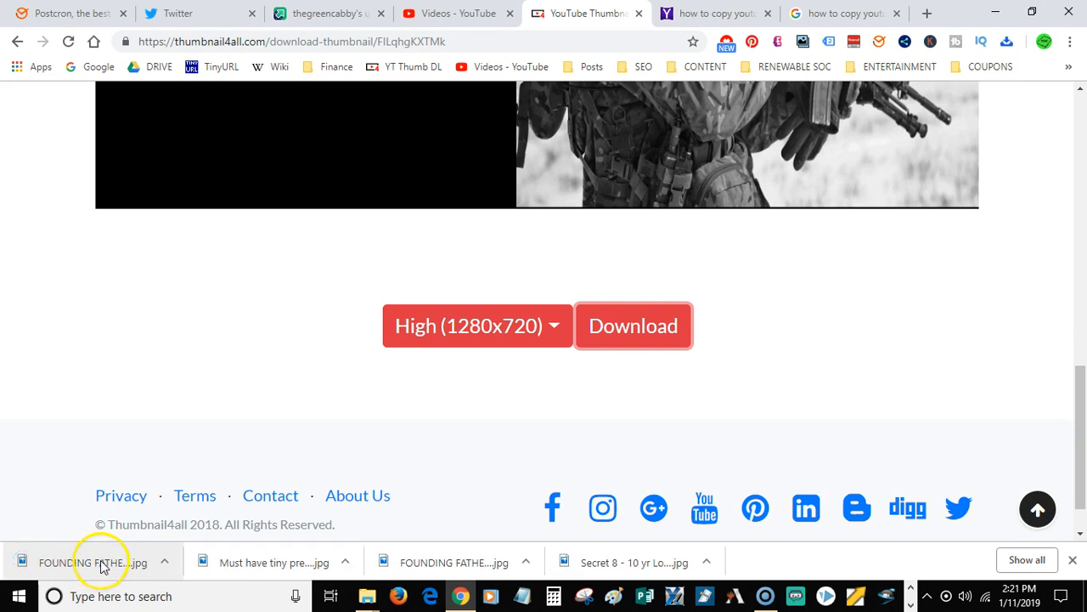
{"action": "mouse_move", "coordinate": [99, 562]}
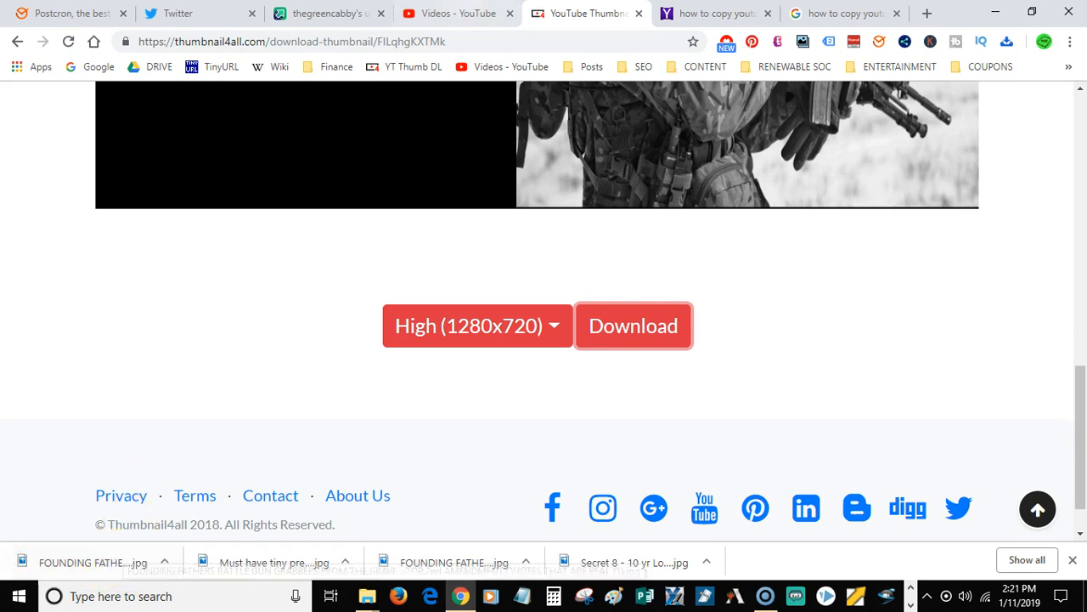
Search YouTube for 'funny ca' and bring up link options for the top cat video.
{"action": "left_click", "coordinate": [458, 14]}
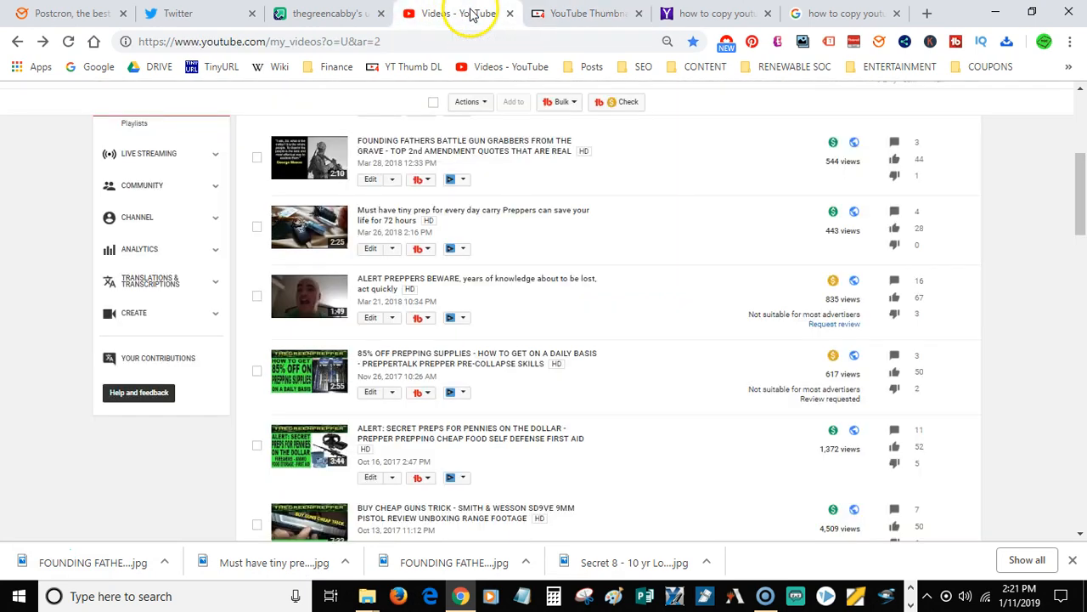
{"action": "scroll", "scroll_direction": "up", "scroll_amount": 3}
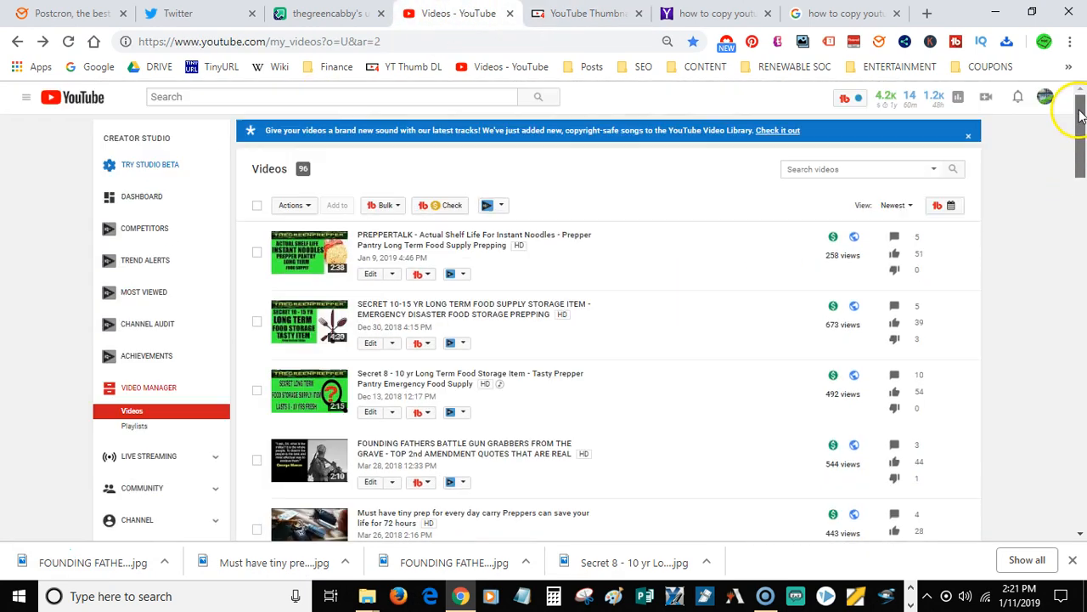
{"action": "left_click", "coordinate": [331, 95]}
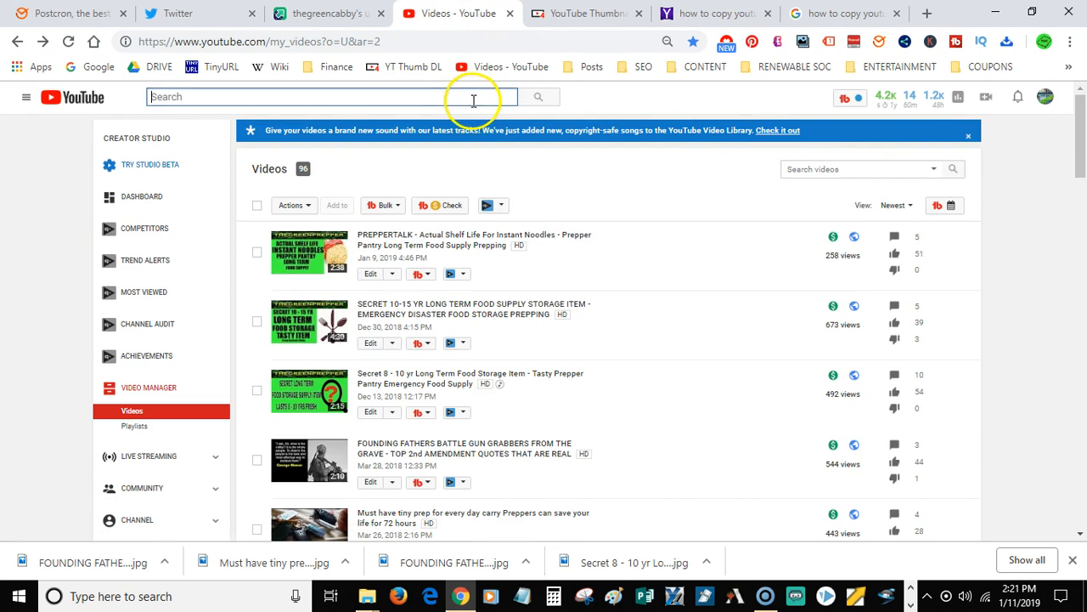
{"action": "type", "text": "funny cat videos"}
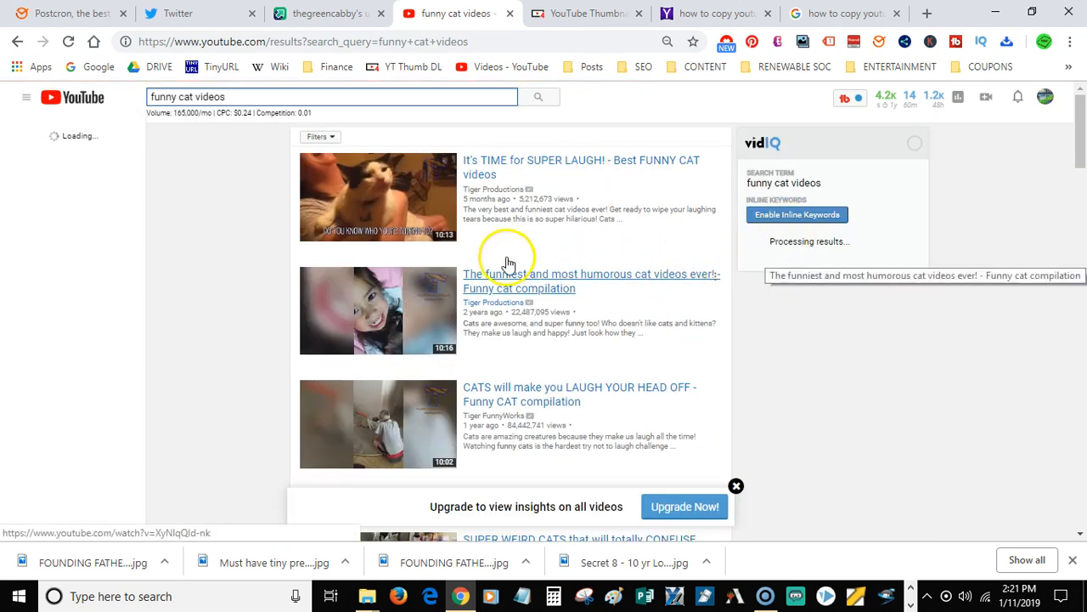
{"action": "left_click", "coordinate": [27, 97]}
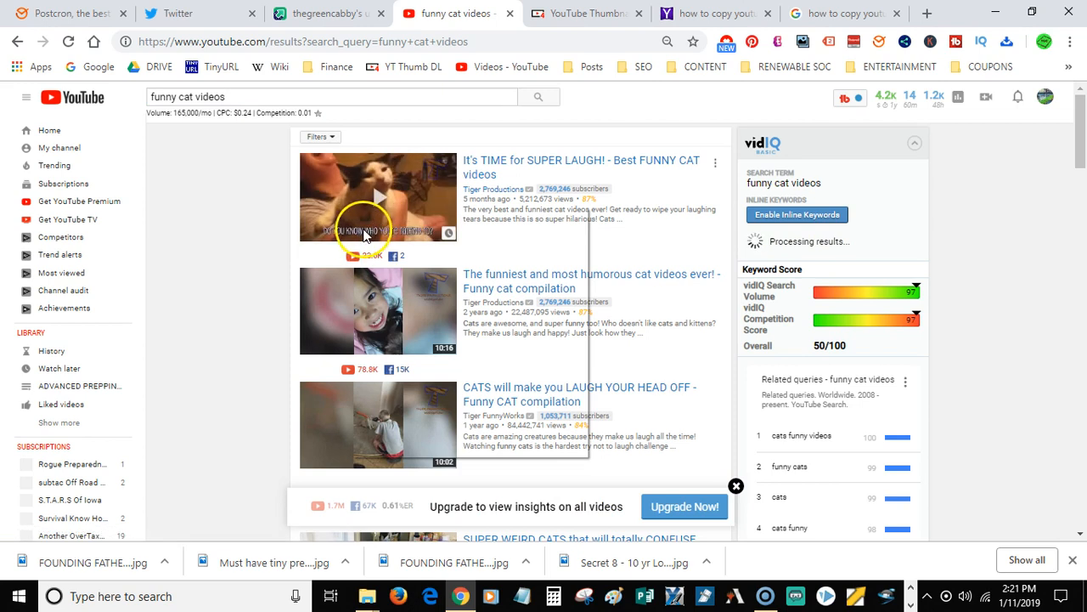
{"action": "mouse_move", "coordinate": [219, 219]}
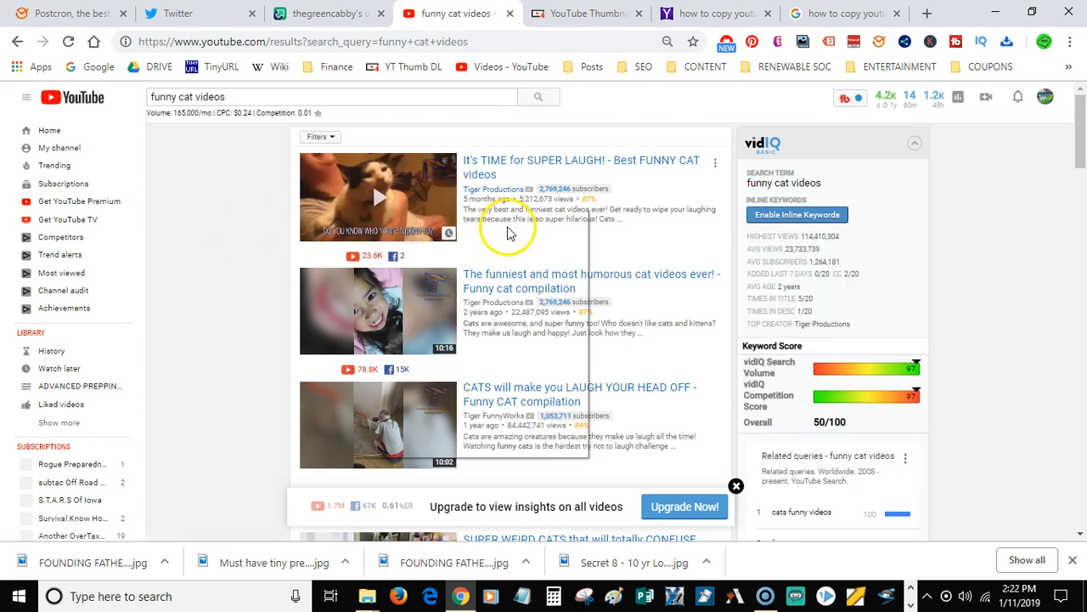
{"action": "mouse_move", "coordinate": [428, 255]}
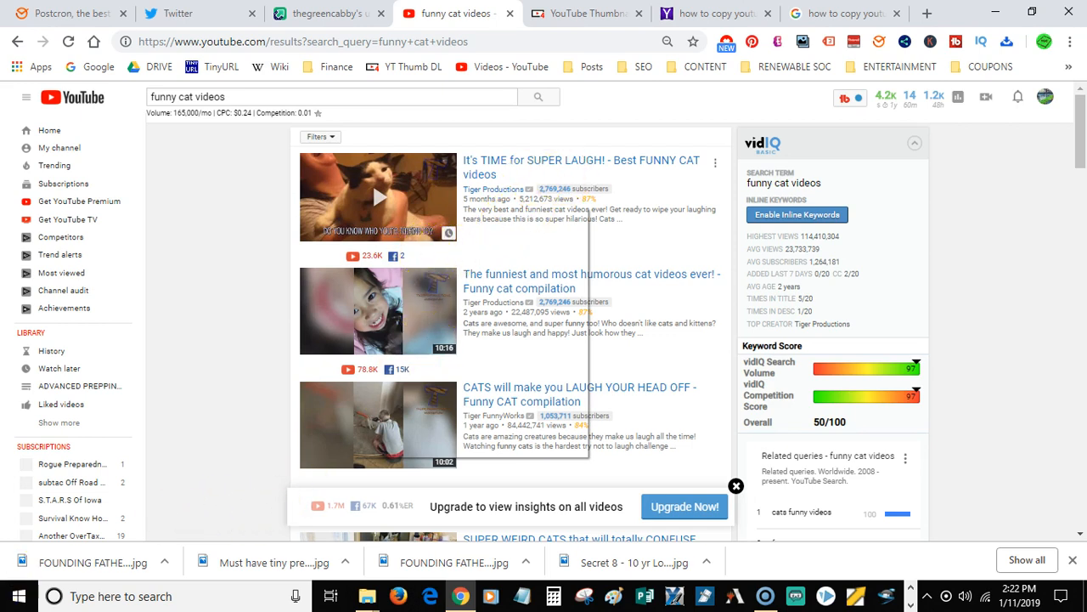
{"action": "right_click", "coordinate": [377, 195]}
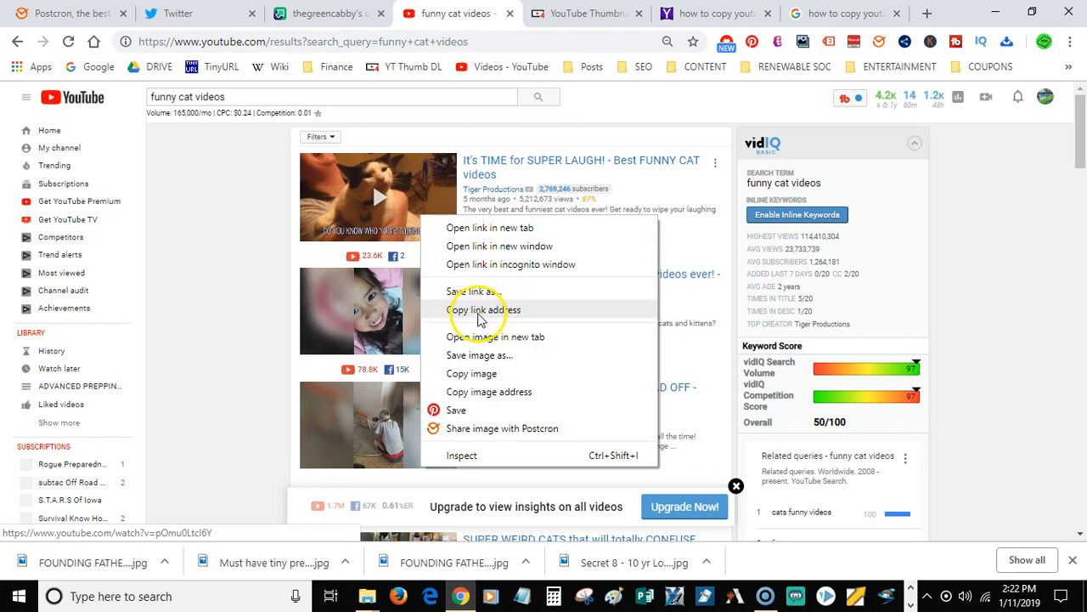
{"action": "mouse_move", "coordinate": [523, 160]}
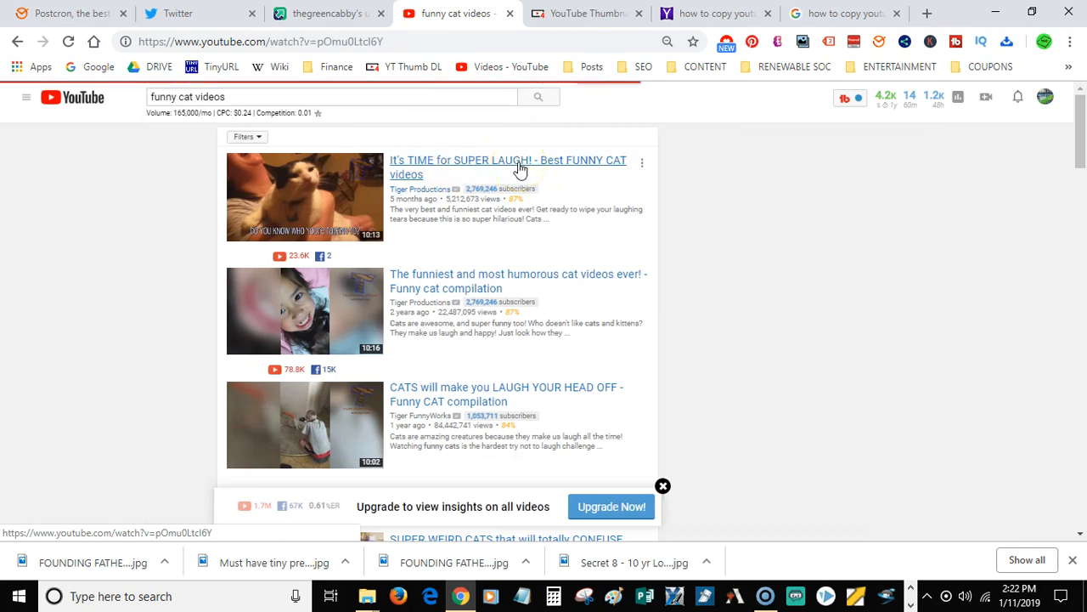
Open the top funny cat video's watch page, then return to Thumbnail4all.
{"action": "left_click", "coordinate": [508, 169]}
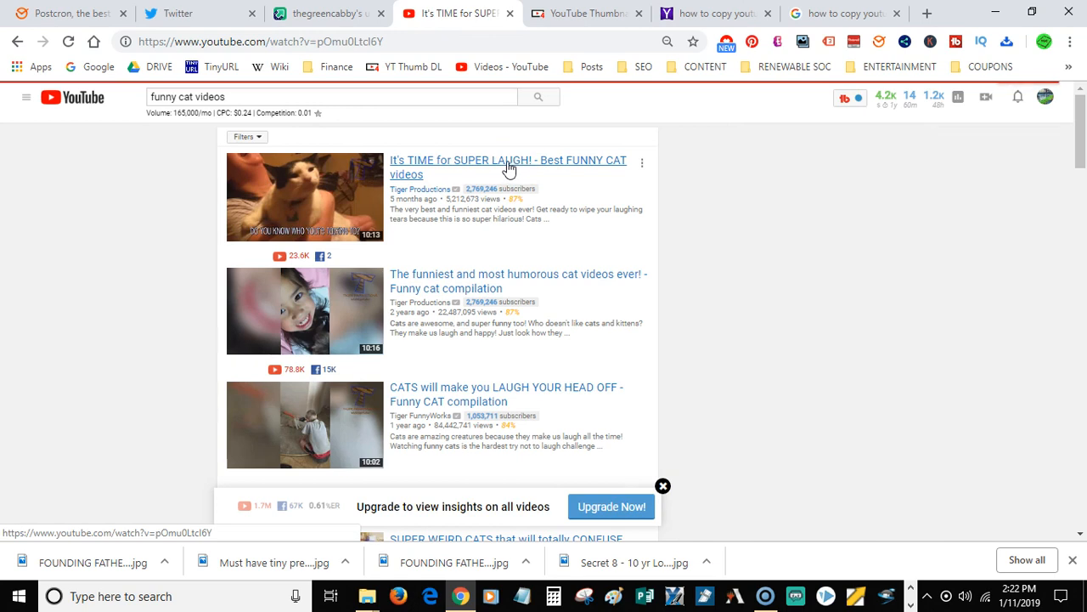
{"action": "left_click", "coordinate": [508, 167]}
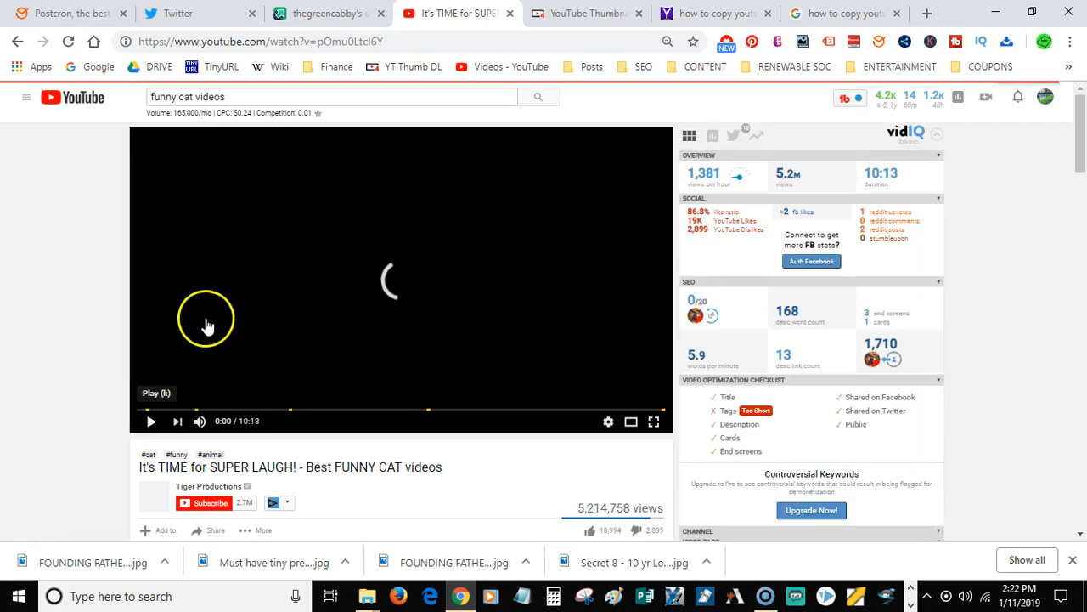
{"action": "left_click", "coordinate": [586, 13]}
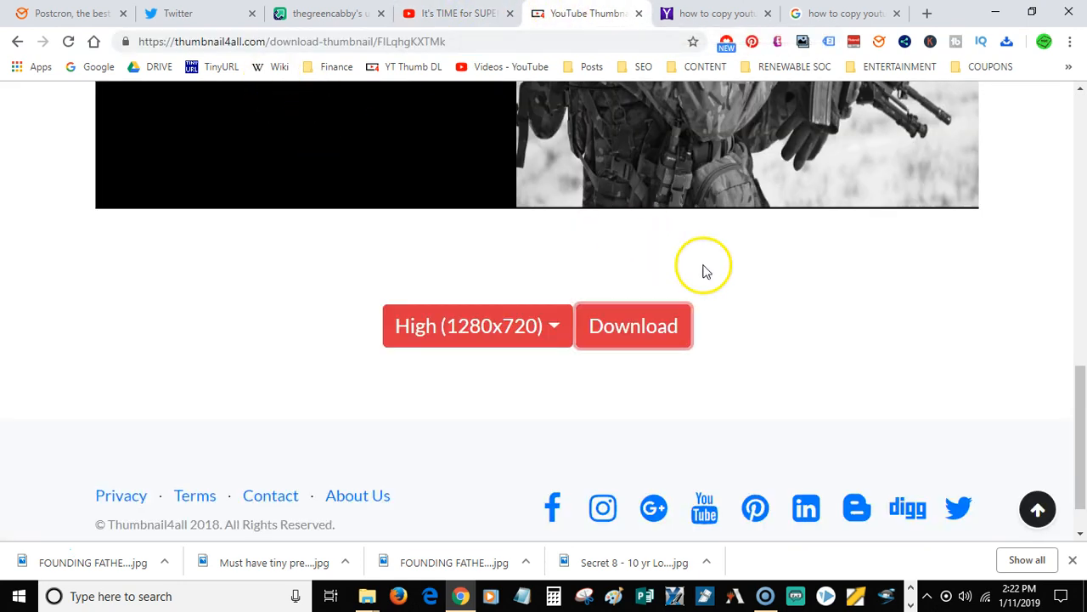
{"action": "scroll", "scroll_direction": "up", "scroll_amount": 3}
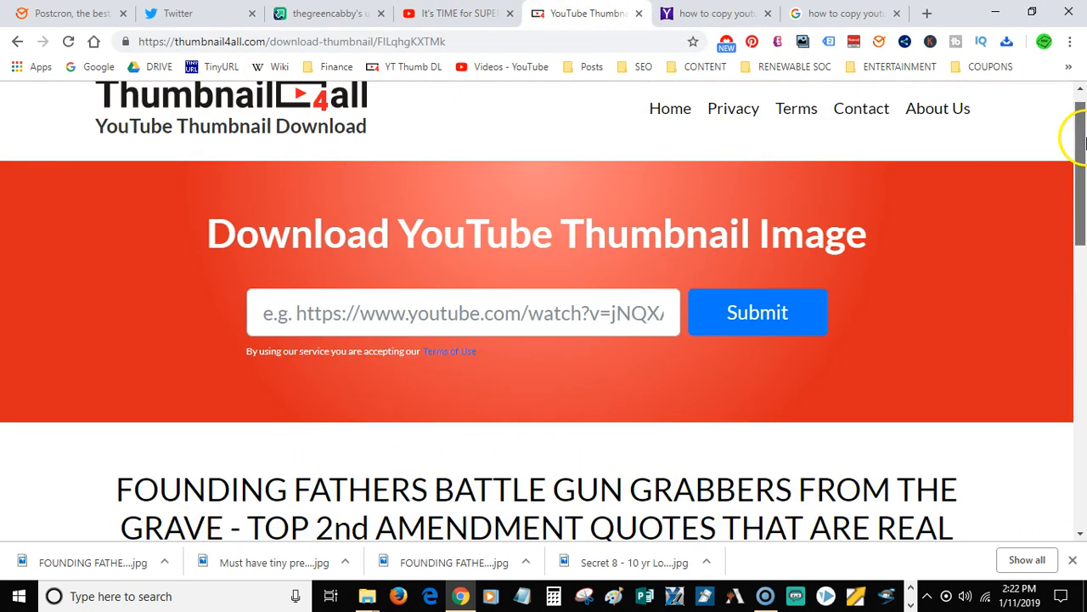
{"action": "left_click", "coordinate": [462, 331]}
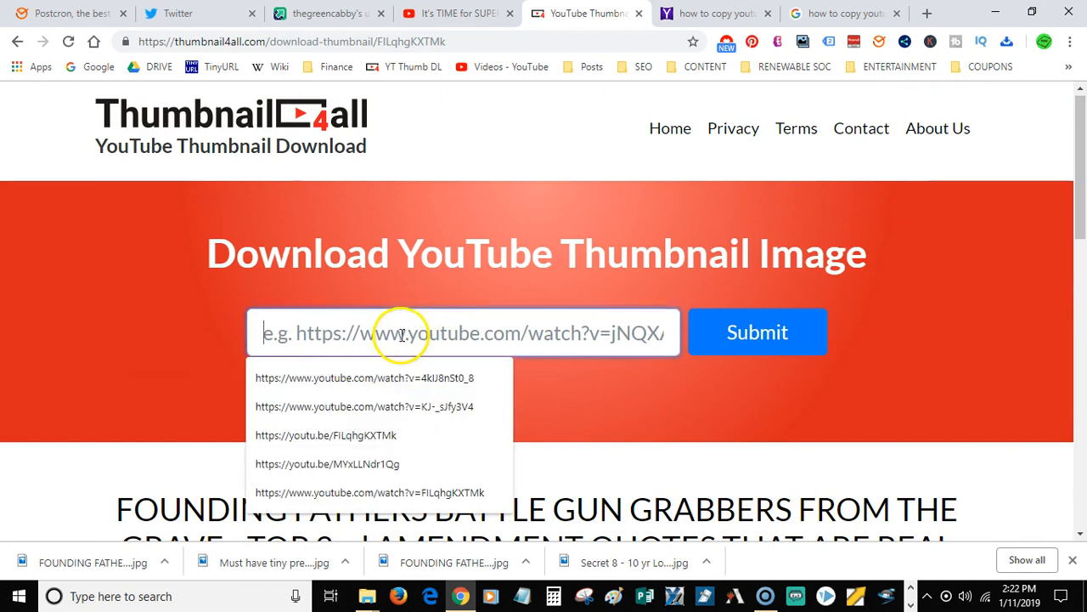
{"action": "type", "text": "https://www.youtube.com/watch?v=pOmu0LtcI6Y"}
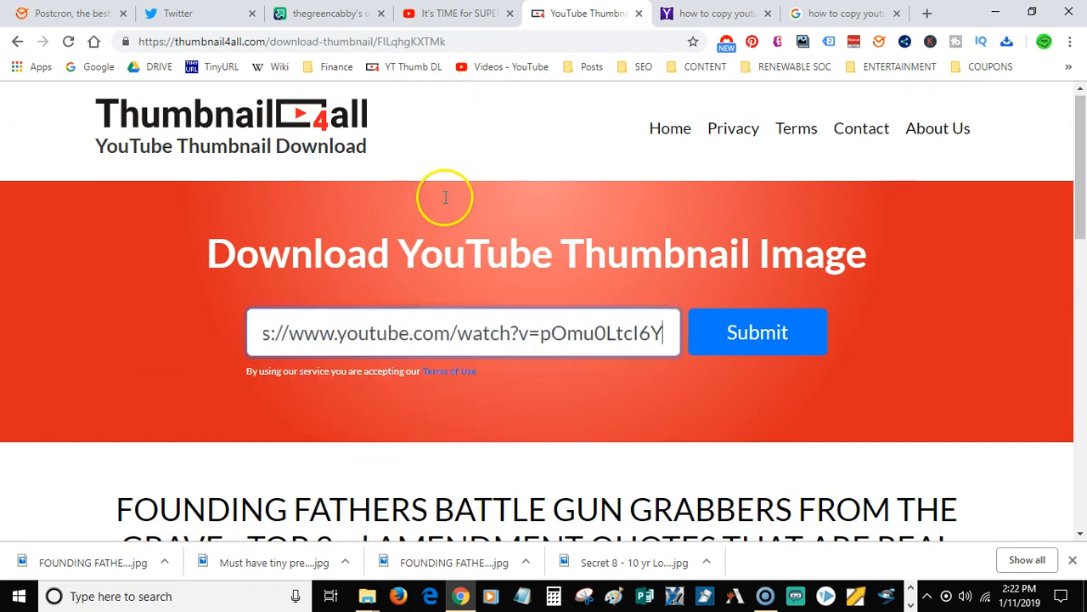
{"action": "left_click", "coordinate": [757, 331]}
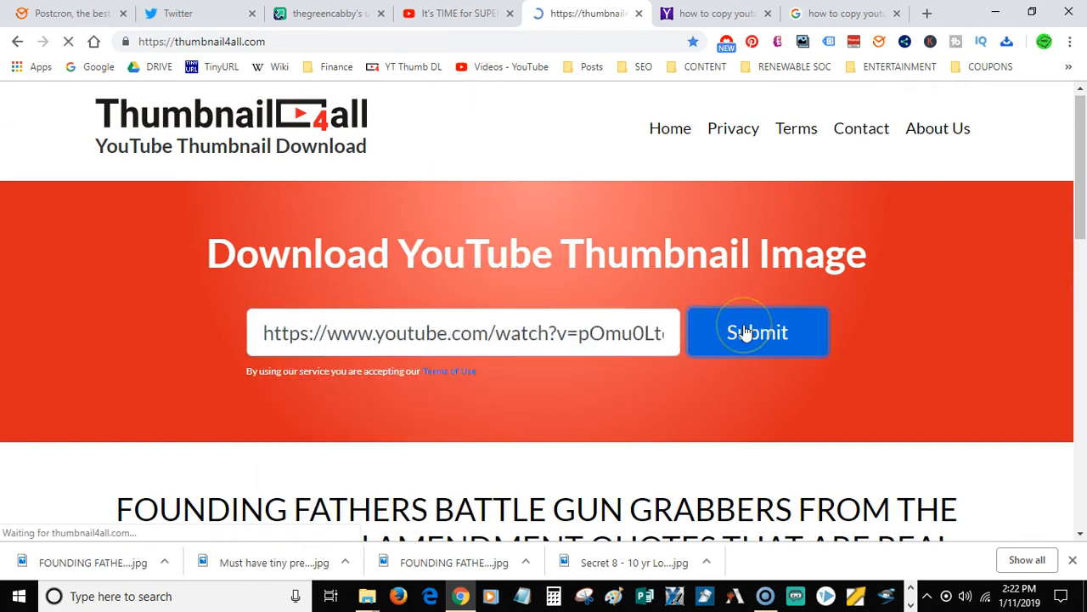
{"action": "left_click", "coordinate": [758, 332]}
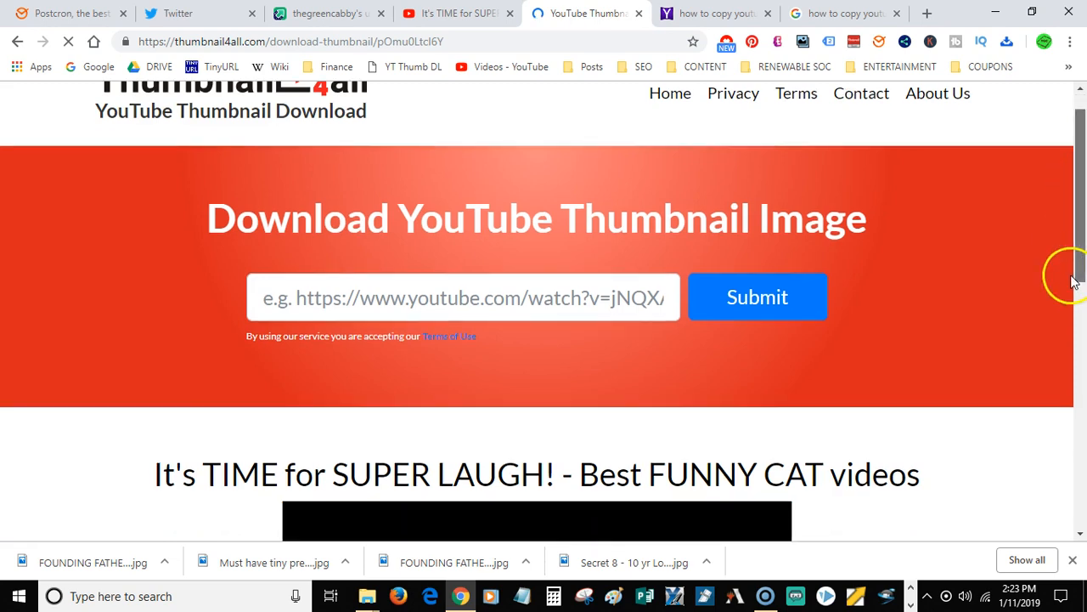
View the available thumbnail sizes for the cat video, with Standard (640x480) selected.
{"action": "scroll", "scroll_direction": "down", "scroll_amount": 3}
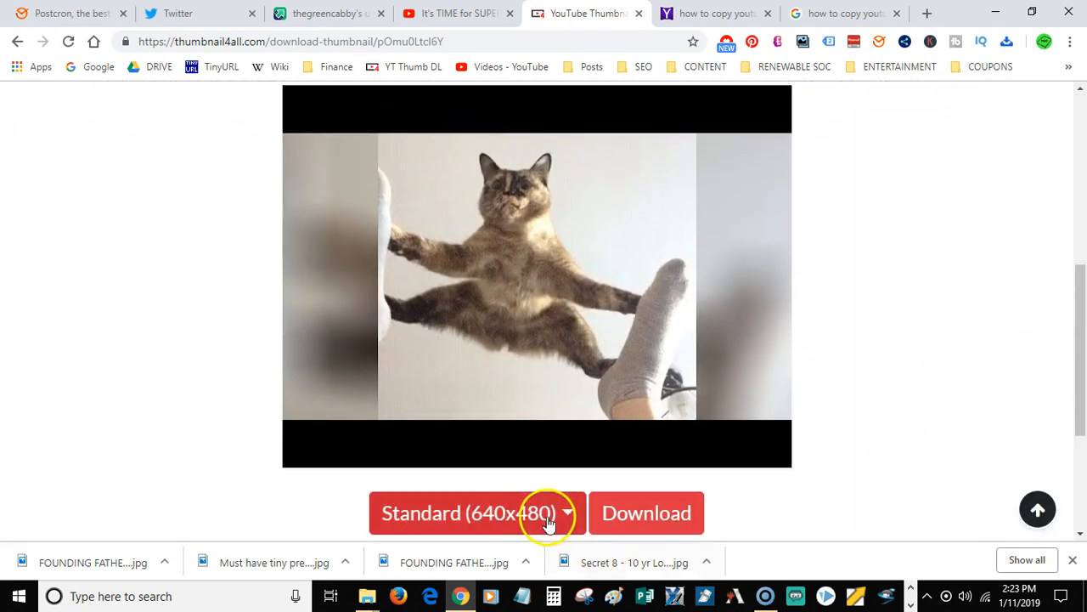
{"action": "left_click", "coordinate": [567, 513]}
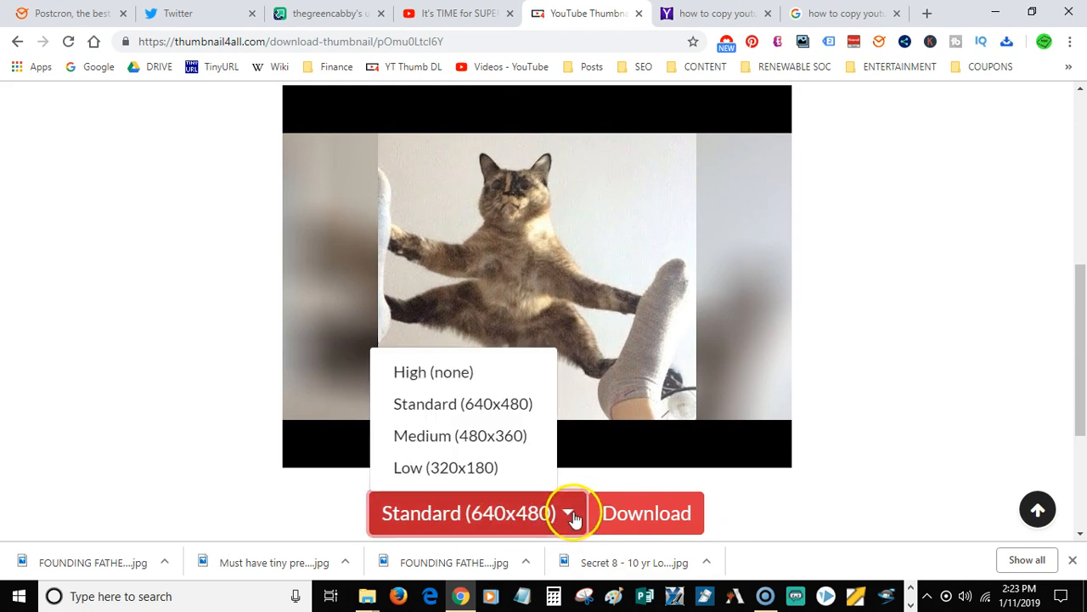
{"action": "mouse_move", "coordinate": [439, 394]}
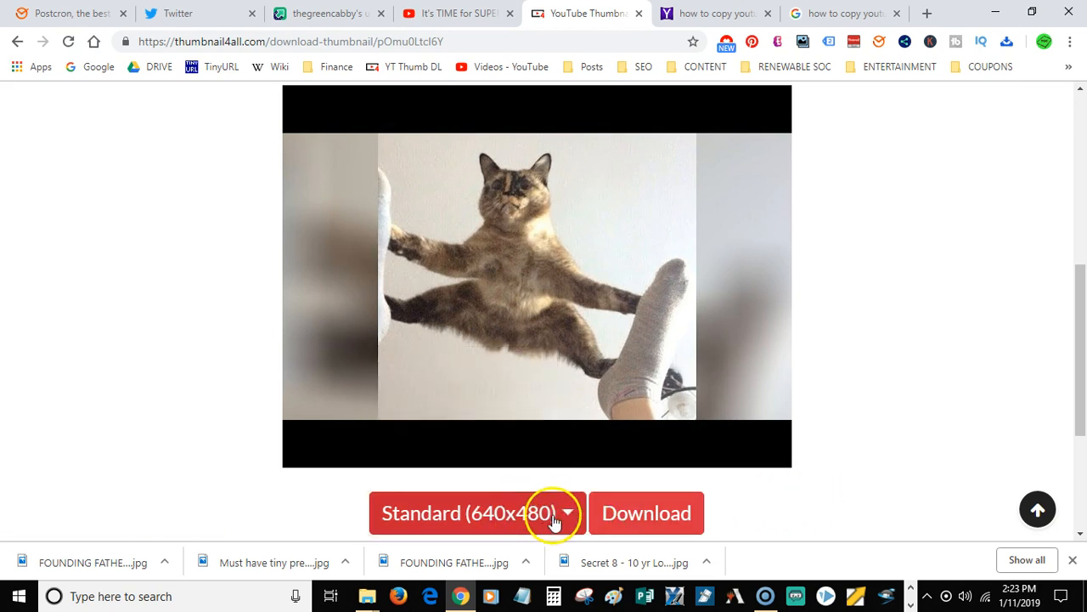
{"action": "mouse_move", "coordinate": [646, 513]}
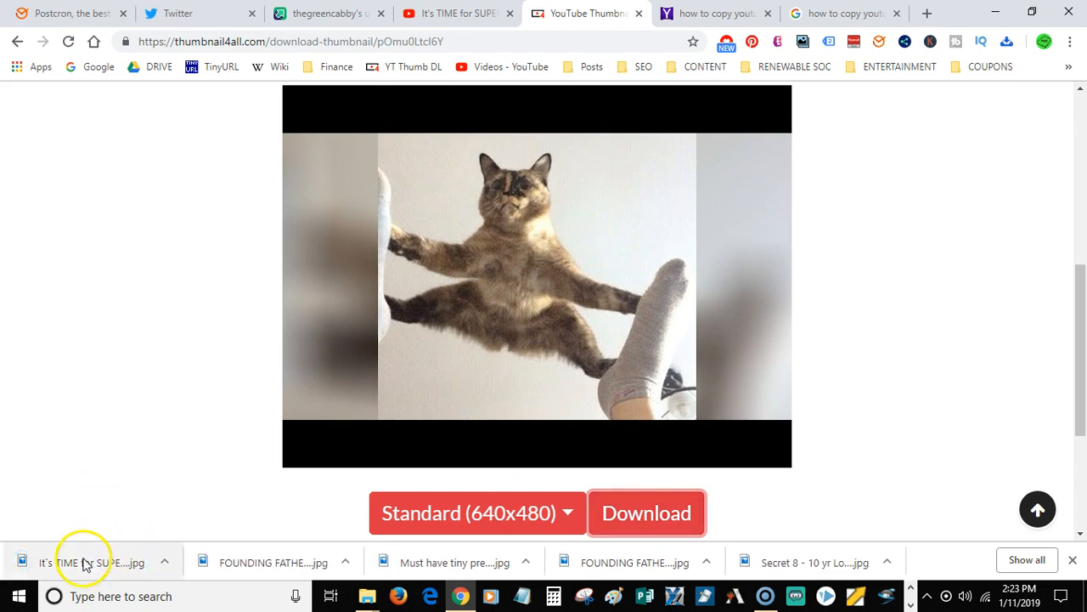
{"action": "mouse_move", "coordinate": [144, 518]}
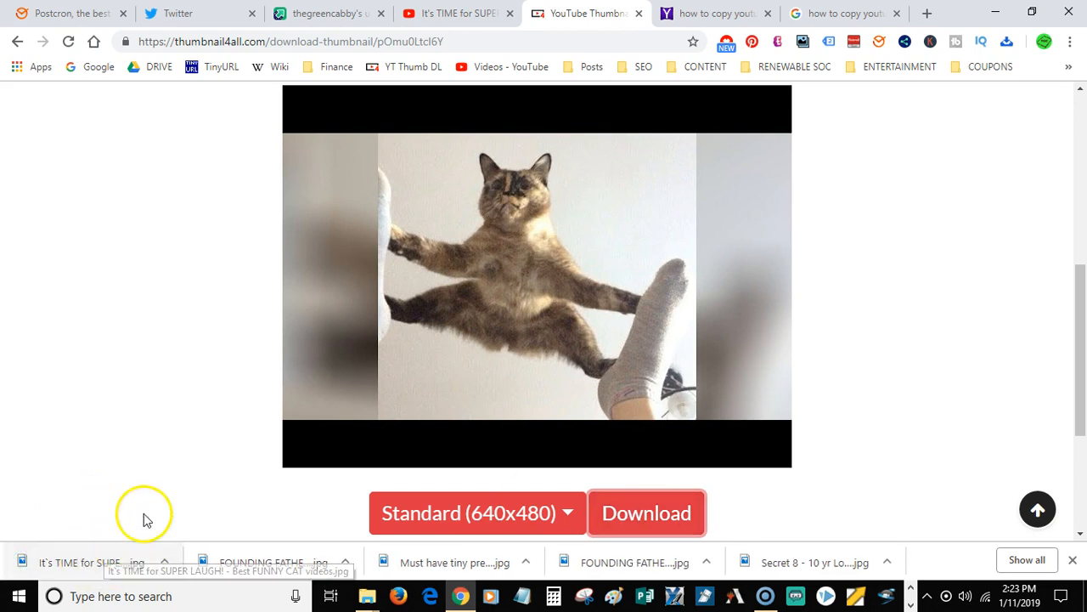
{"action": "mouse_move", "coordinate": [144, 516]}
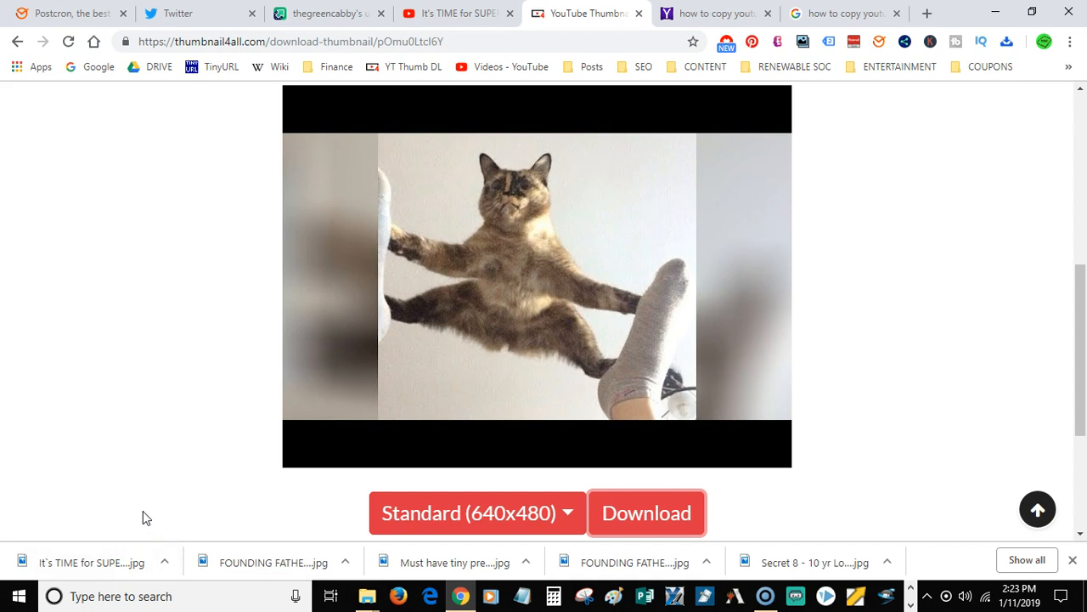
{"action": "mouse_move", "coordinate": [359, 186]}
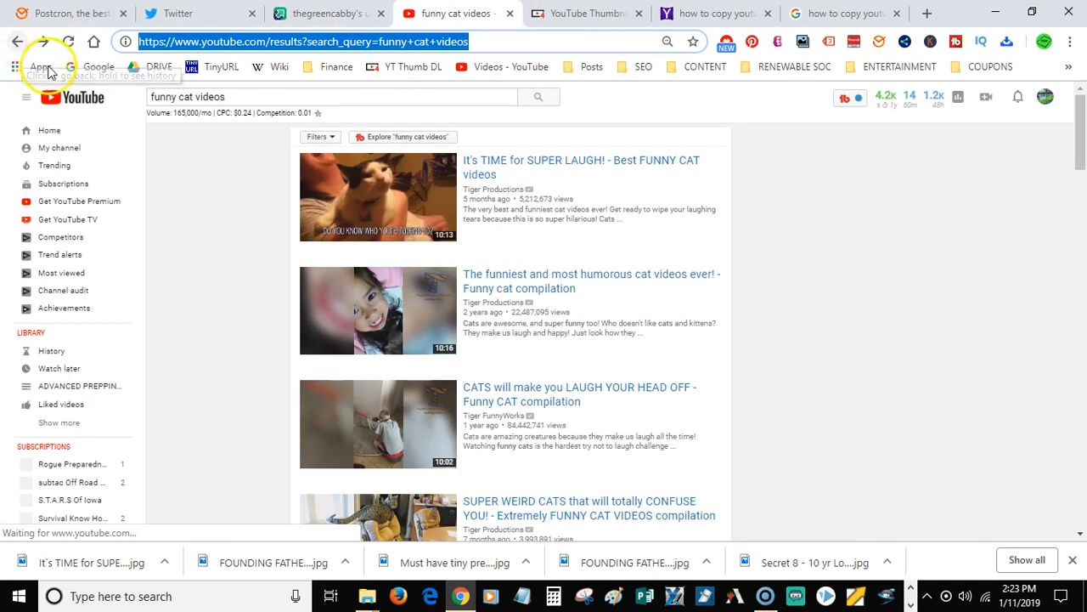
{"action": "mouse_move", "coordinate": [262, 143]}
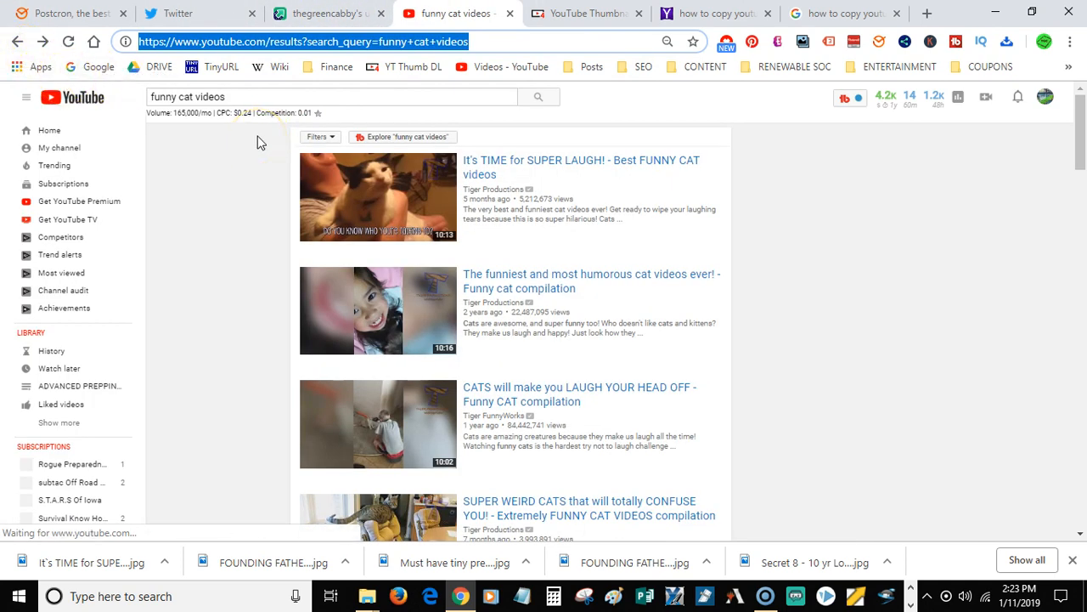